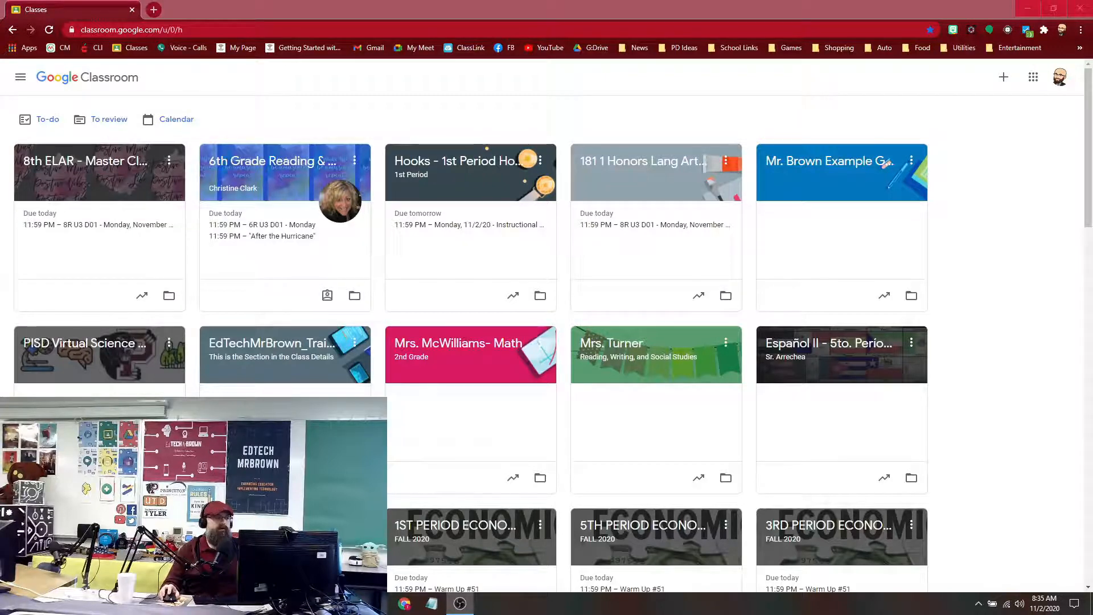
Step: Open the Mr. Brown Example class and its Grades gradebook
left_click(827, 161)
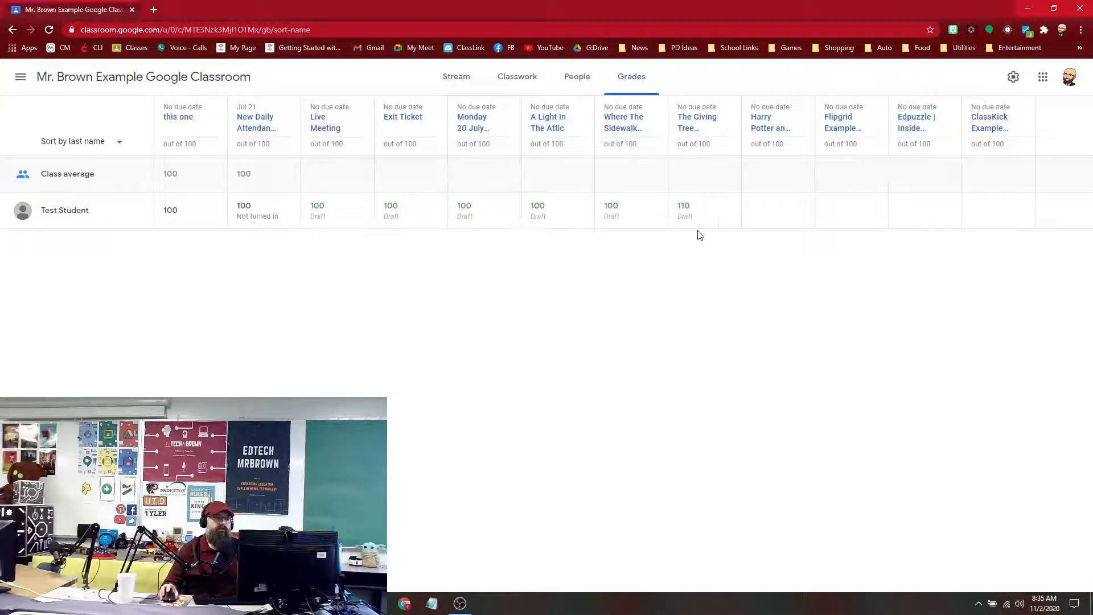
mouse_move(862, 405)
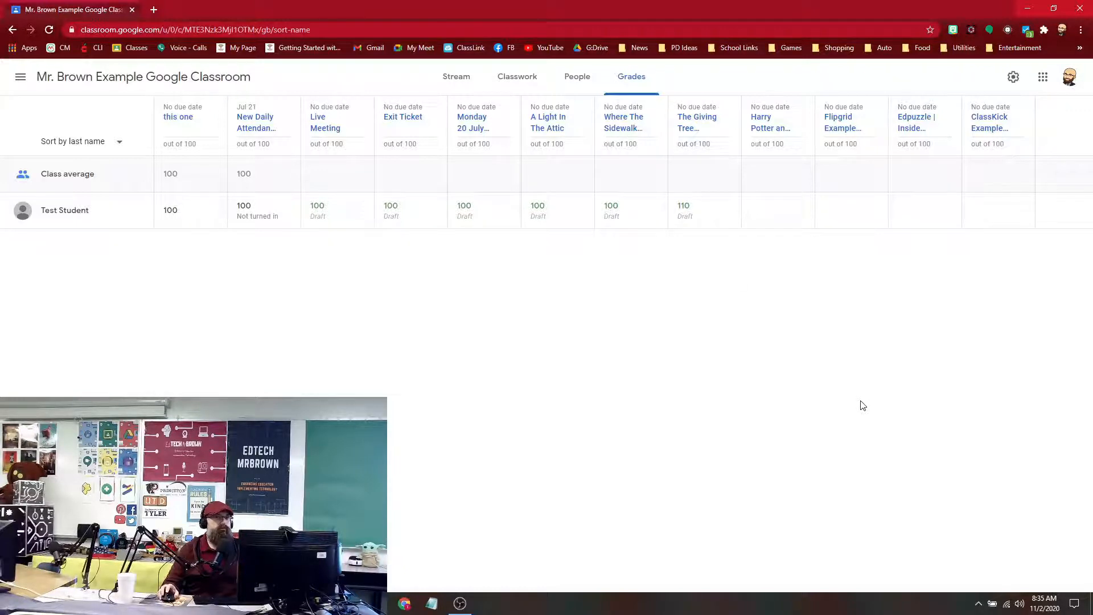
mouse_move(342, 366)
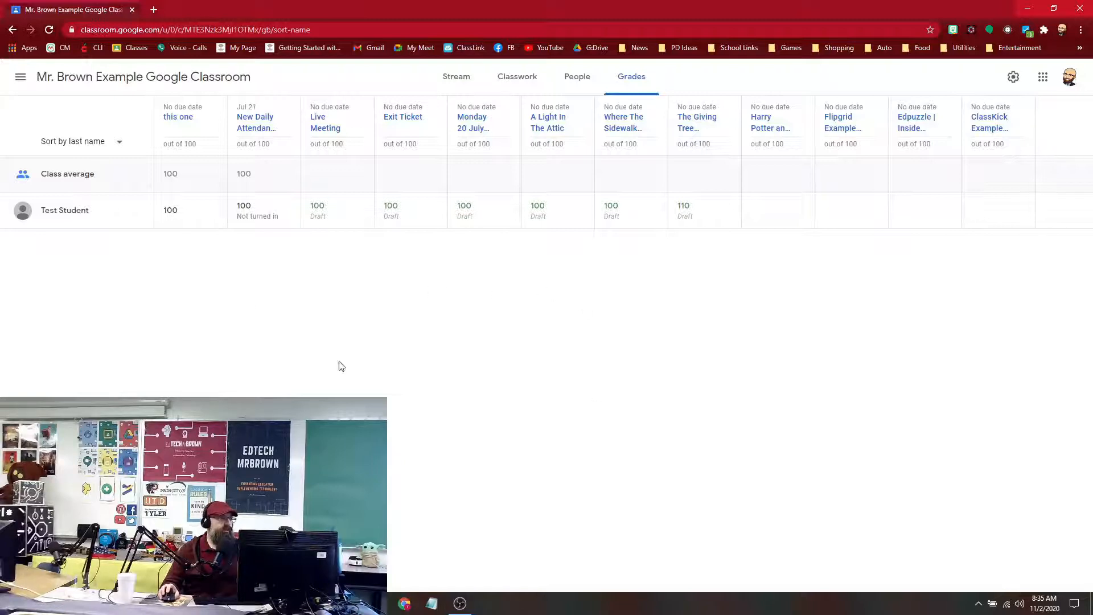
Step: Return the drafted Live Meeting grade (100) to all students and go back to the gradebook
left_click(325, 123)
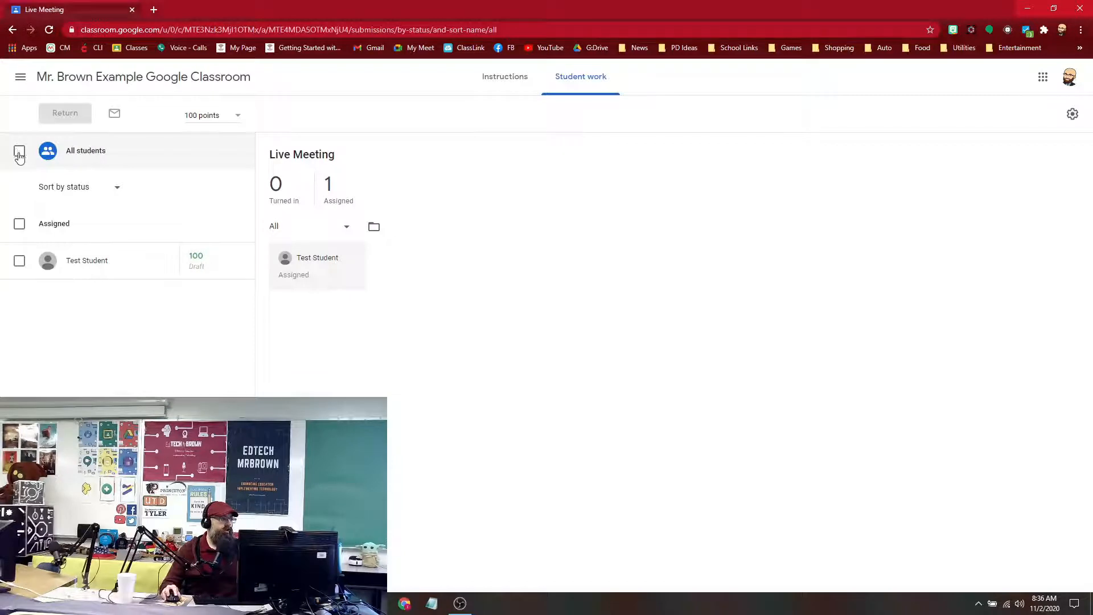
left_click(19, 150)
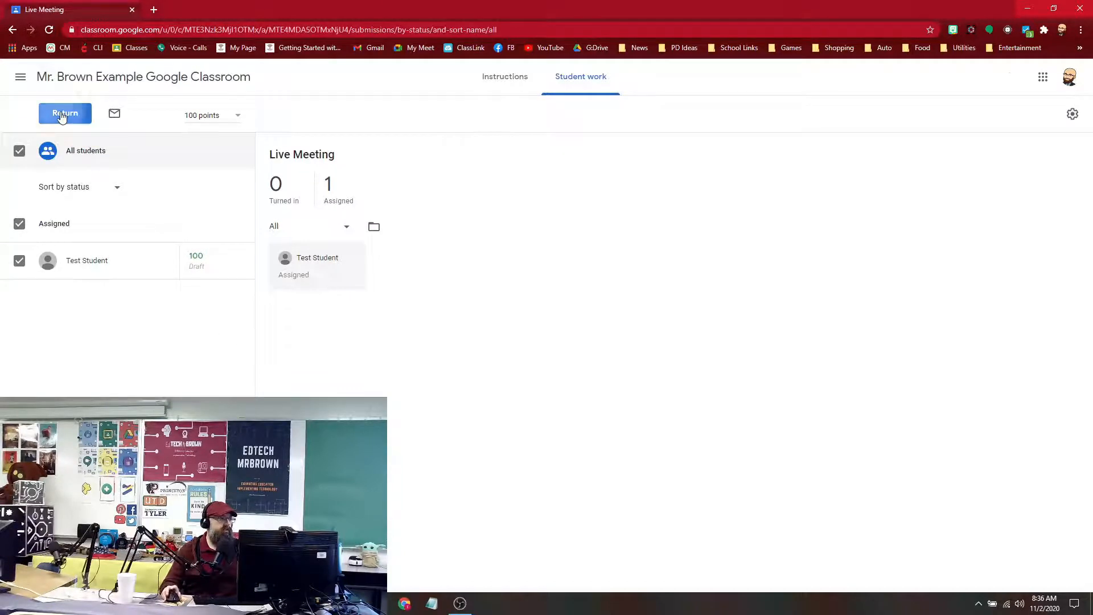
left_click(65, 112)
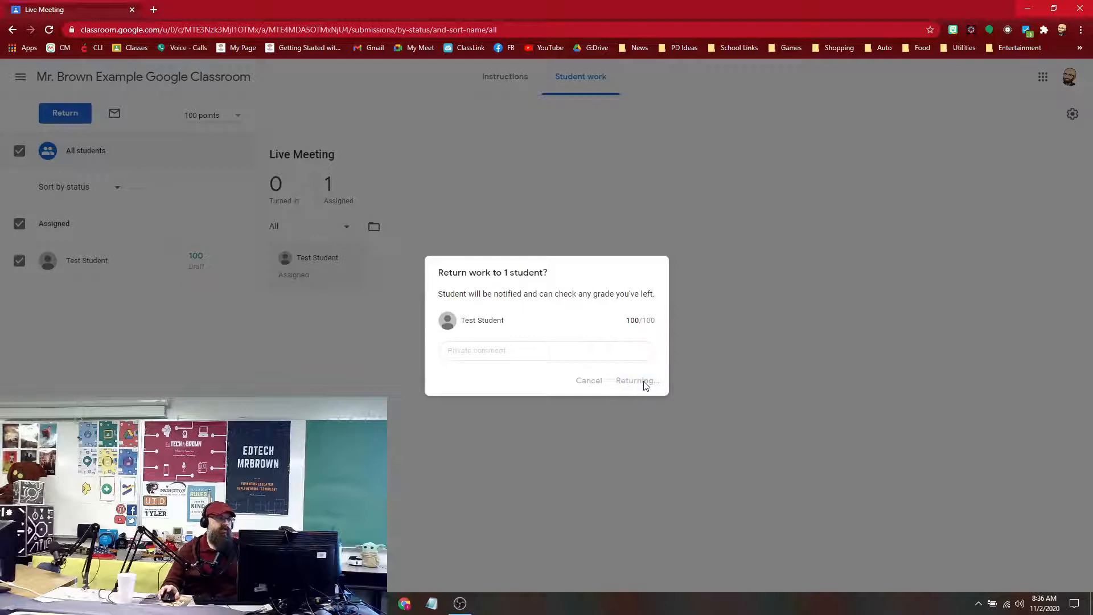
left_click(634, 381)
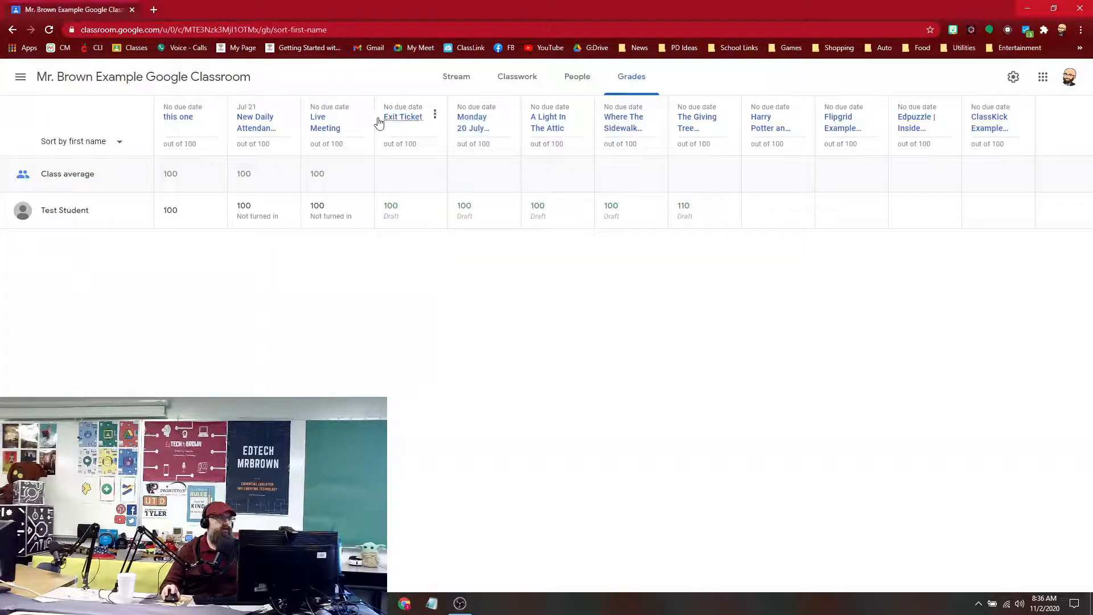
Step: From Live Meeting's student work, download all class grades as a CSV opened in Excel
left_click(325, 122)
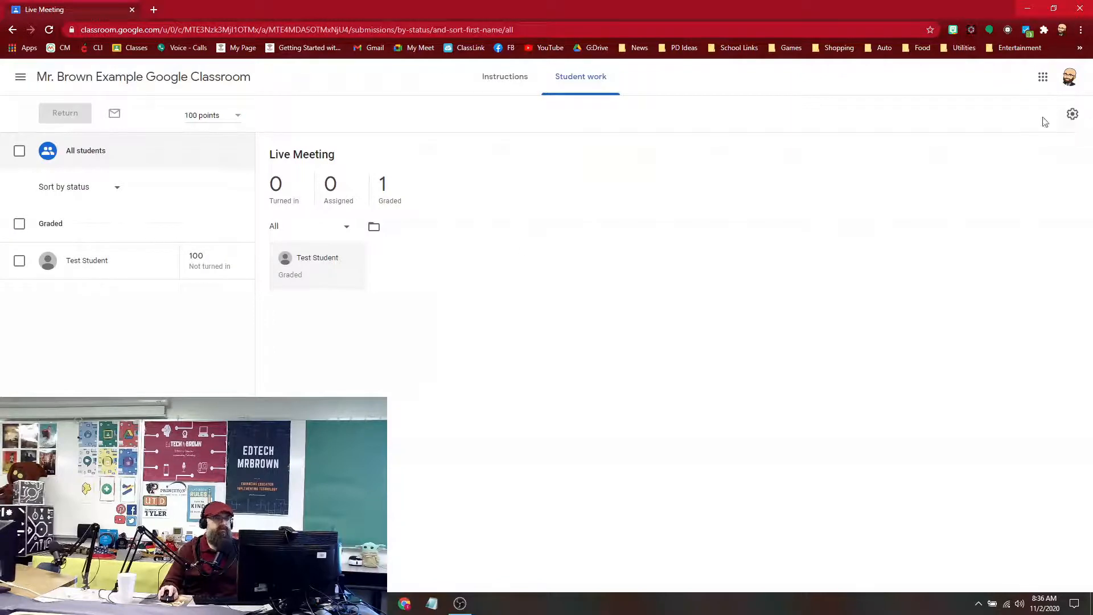
left_click(1072, 113)
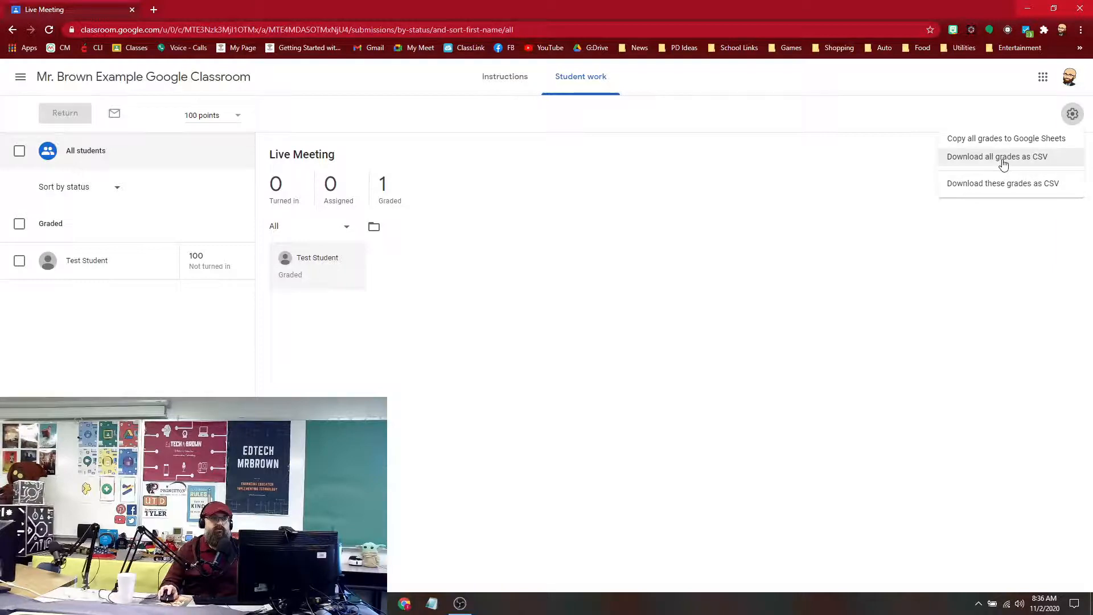
mouse_move(1002, 182)
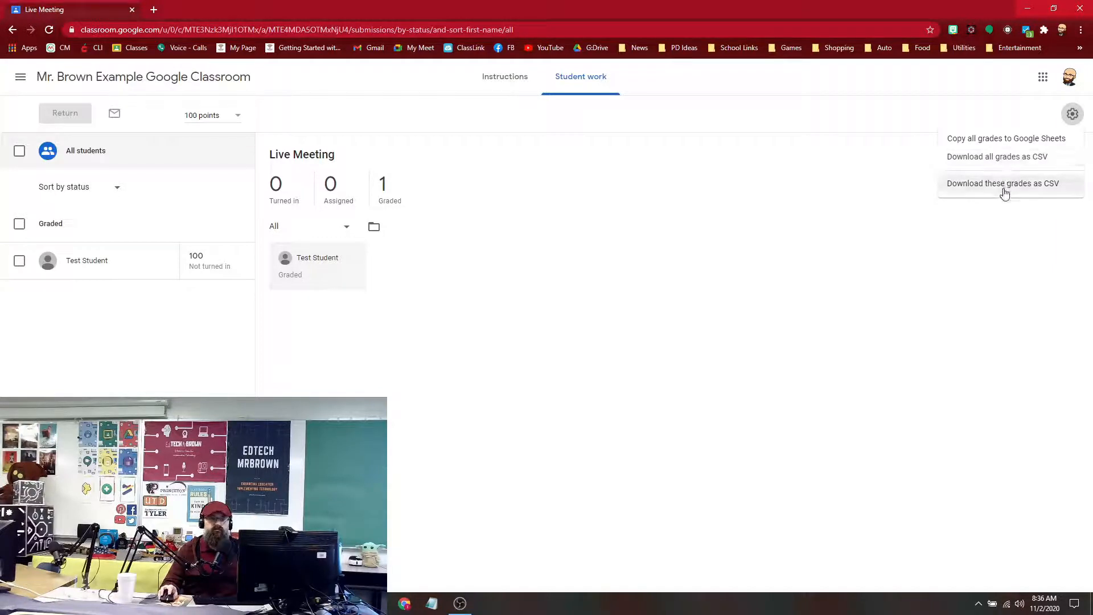
mouse_move(1005, 156)
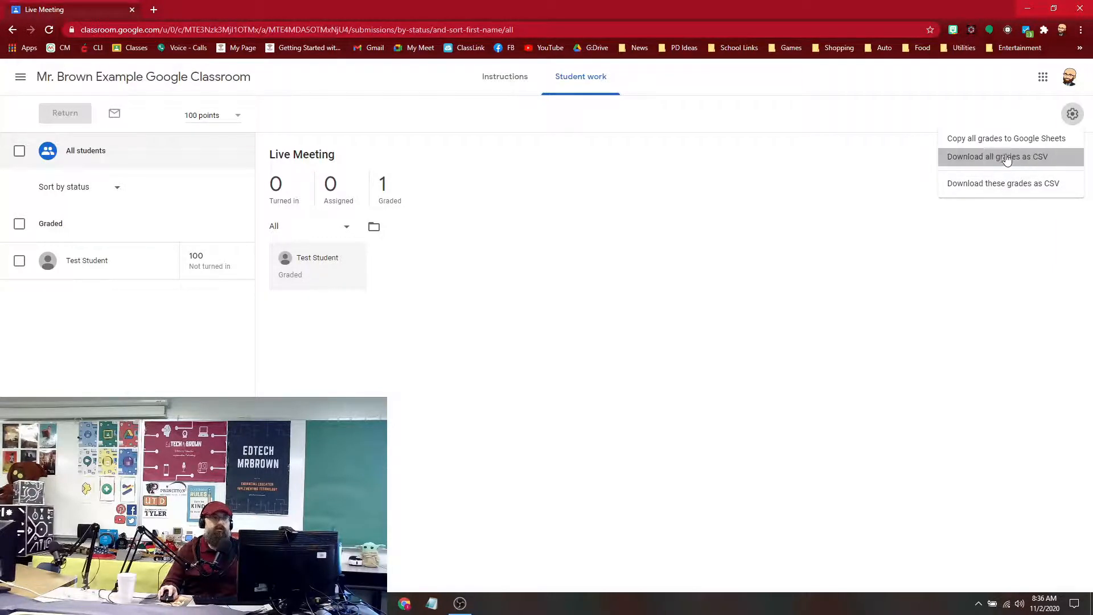
left_click(997, 156)
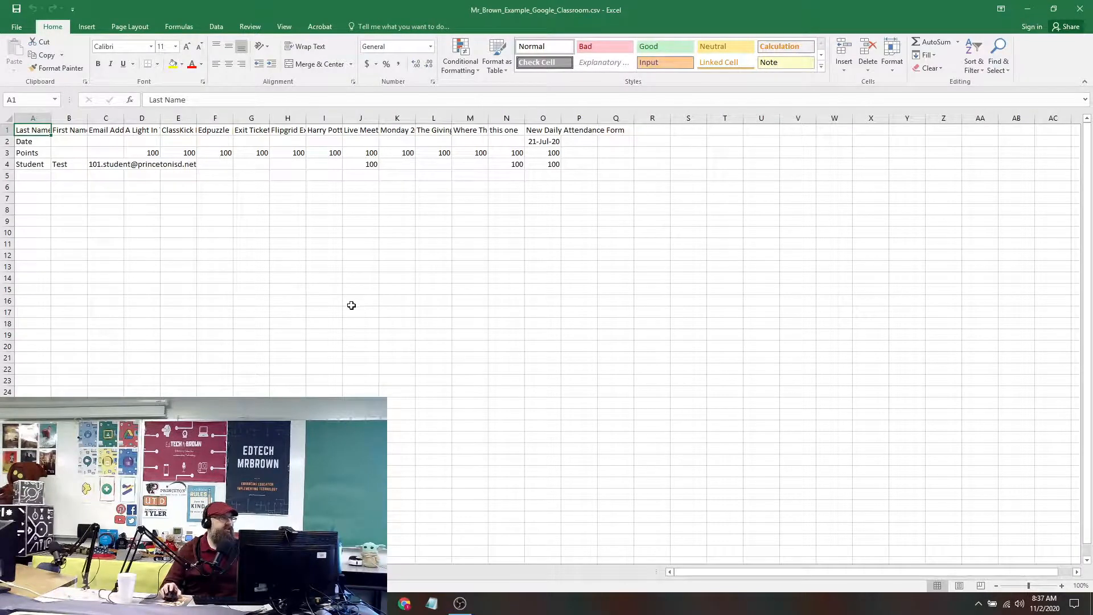
mouse_move(121, 201)
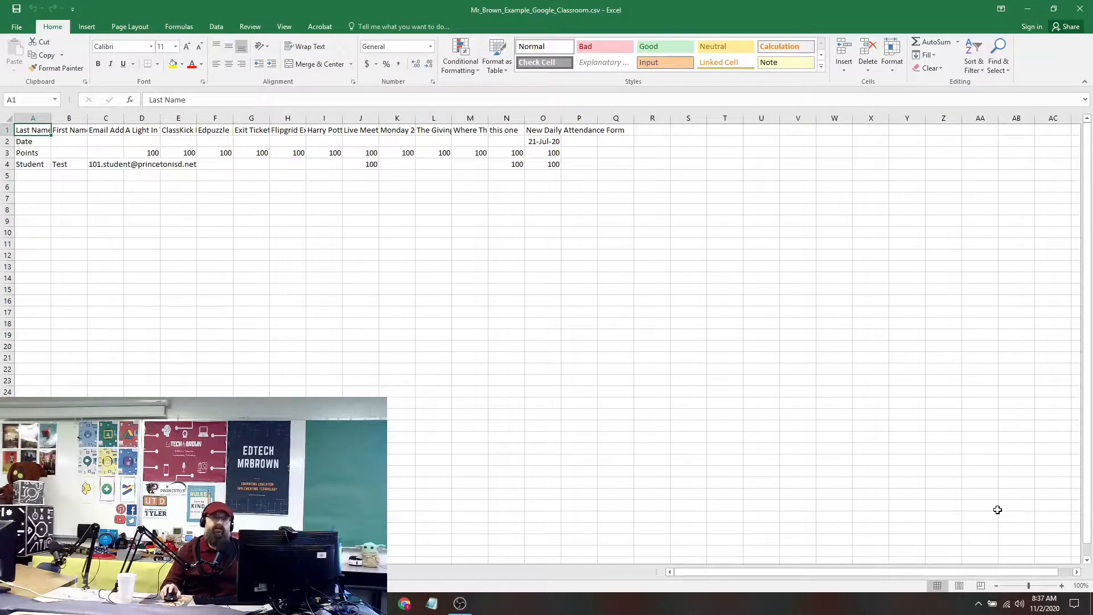
mouse_move(854, 473)
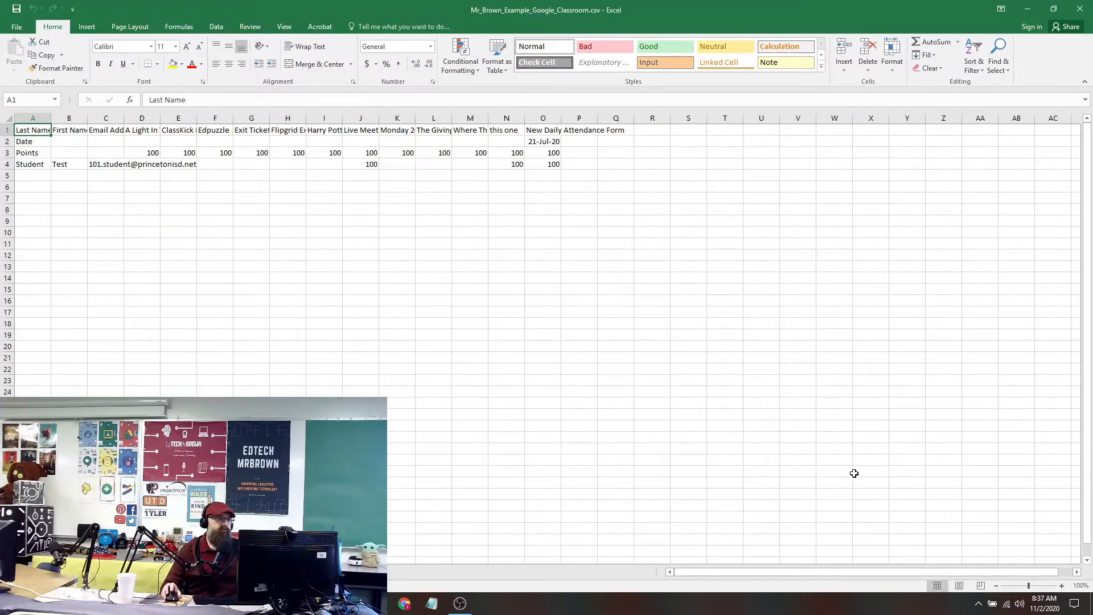